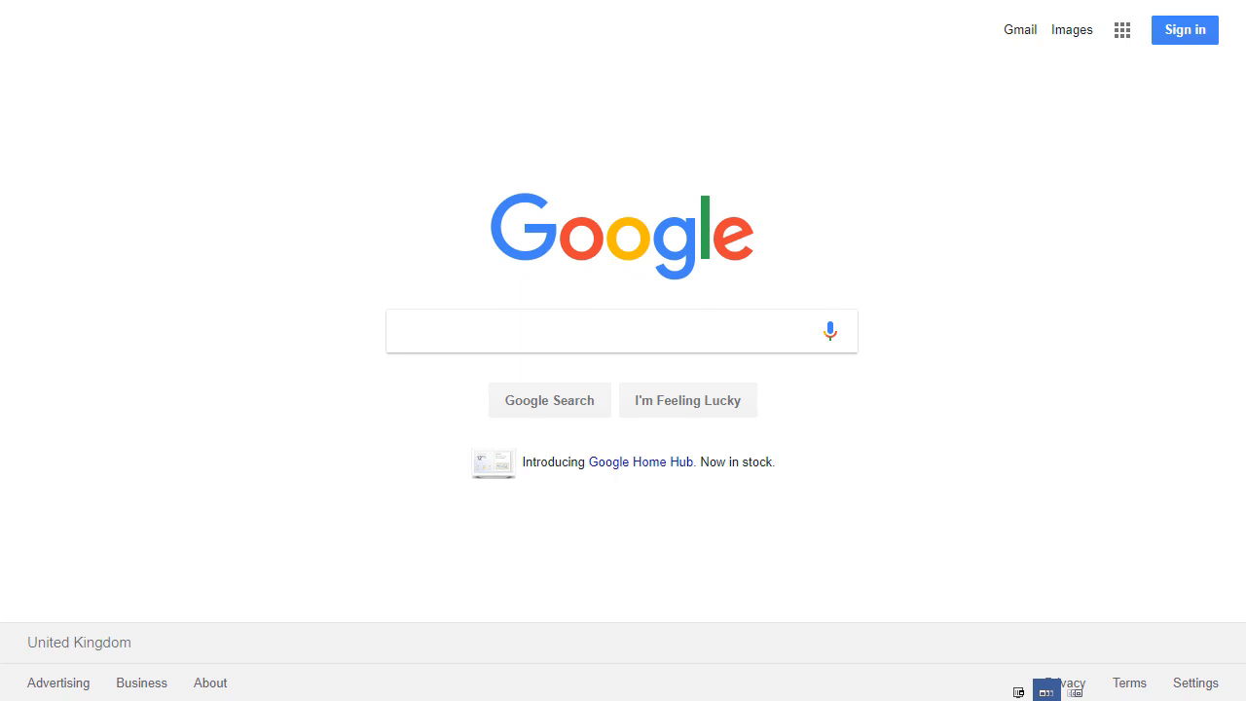
# Search Google for 'google keyword planner'.
pyautogui.write('g')
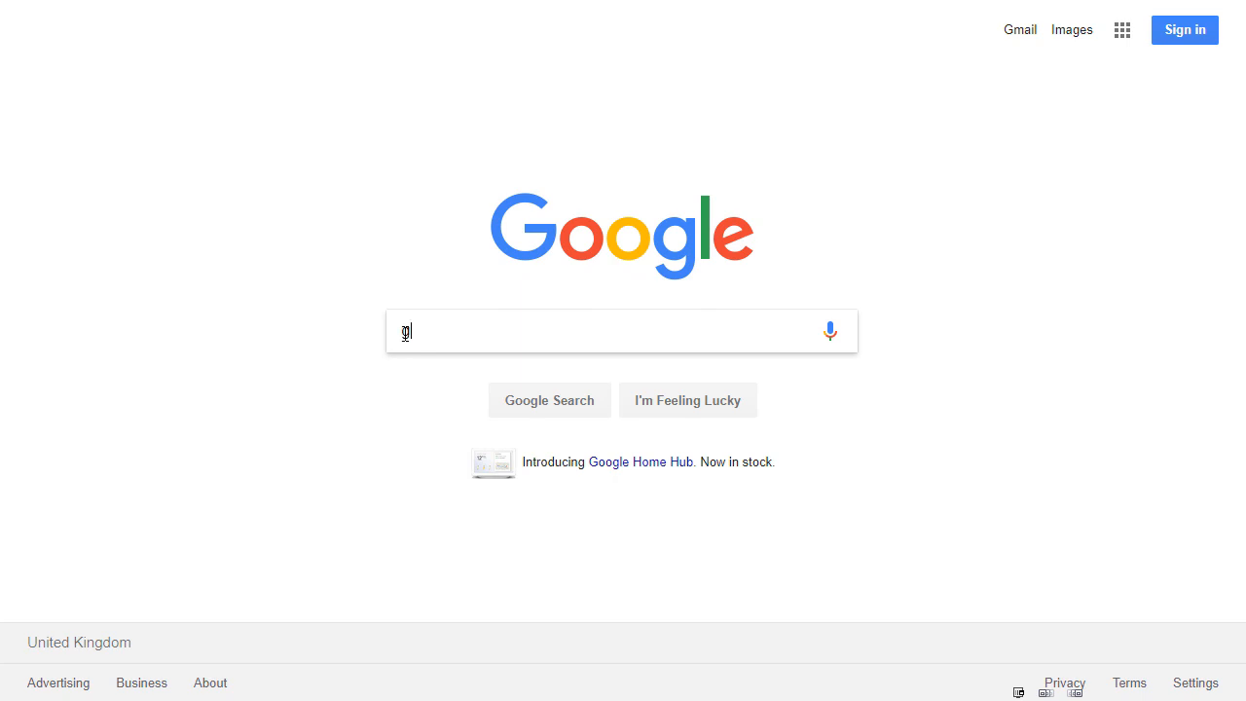
pyautogui.write('google keyword')
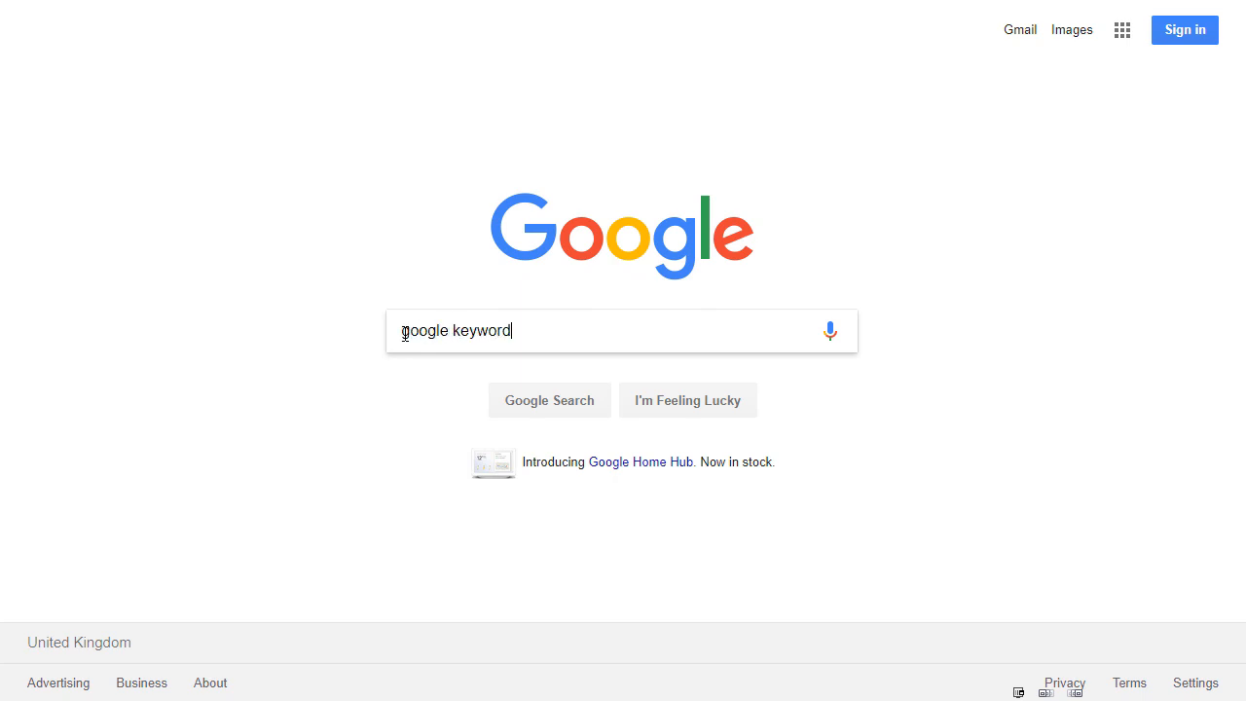
pyautogui.write('planner')
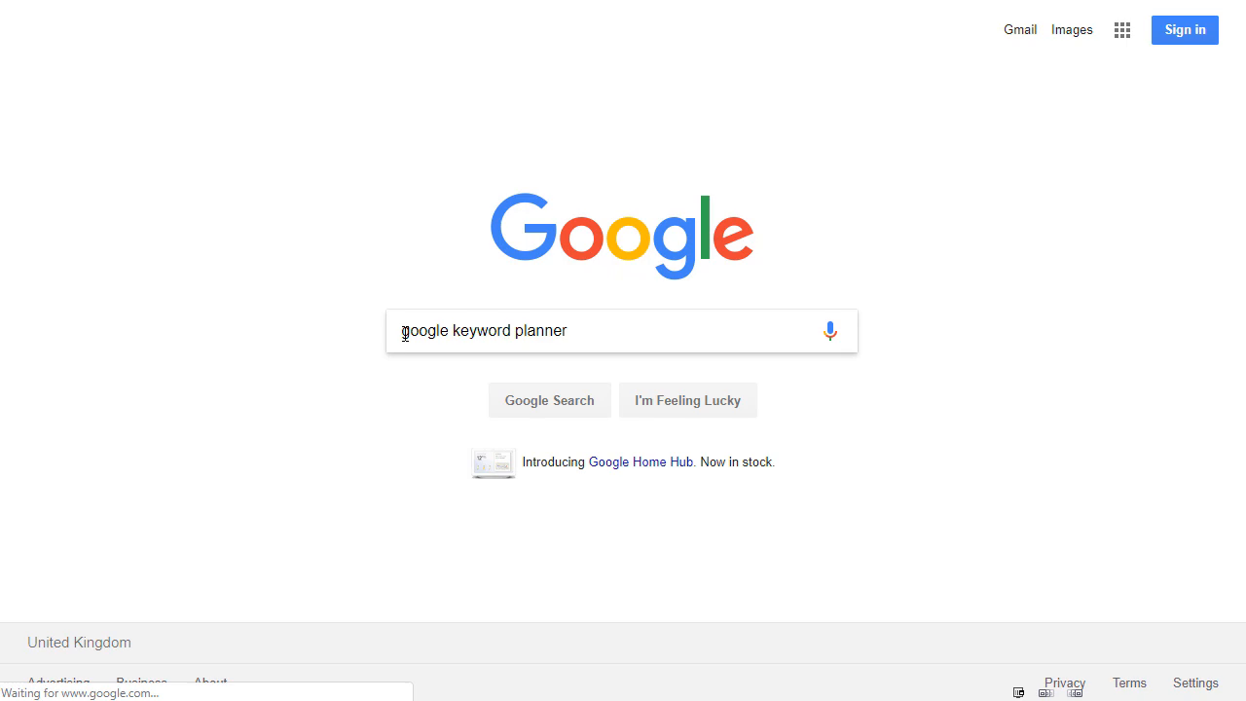
pyautogui.press('Enter')
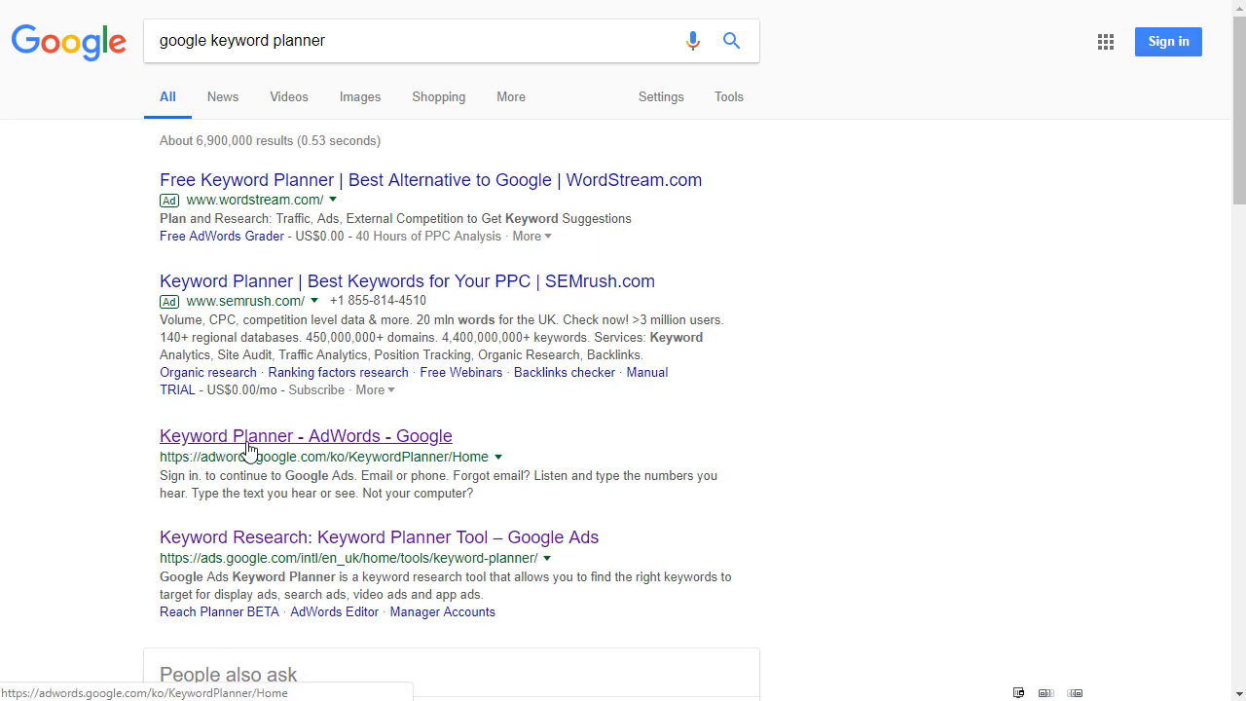
pyautogui.click(305, 436)
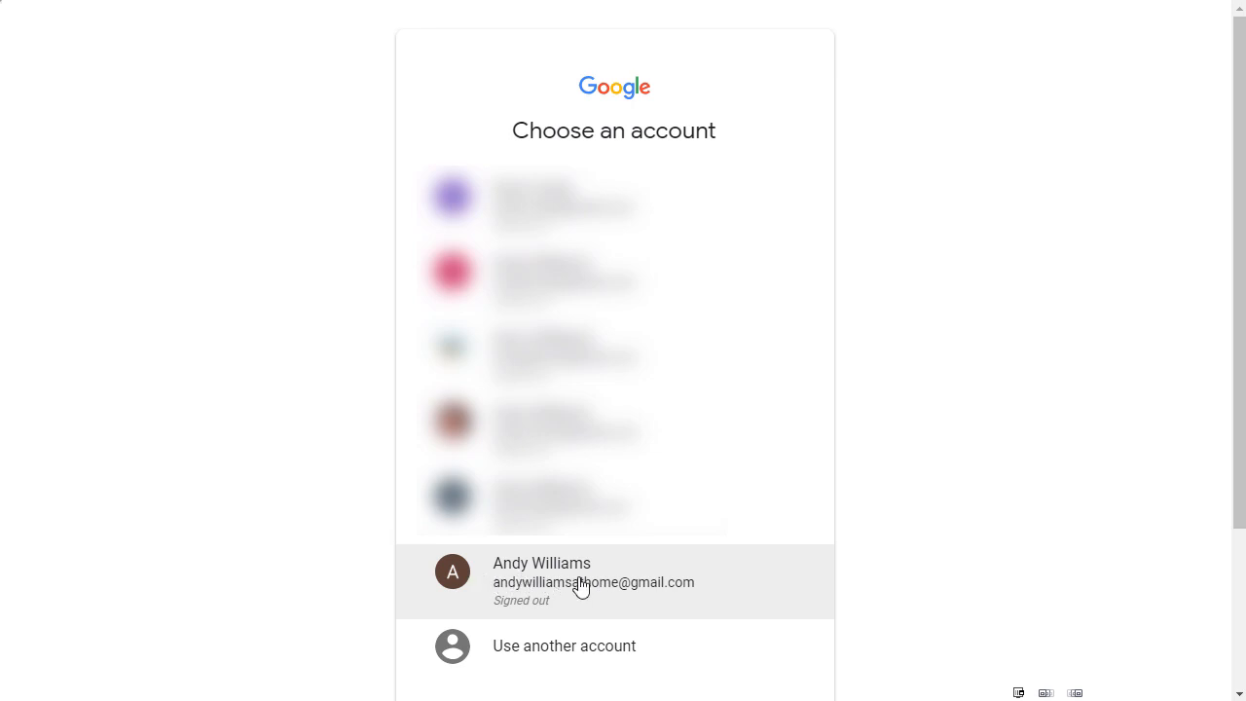
pyautogui.moveTo(669, 586)
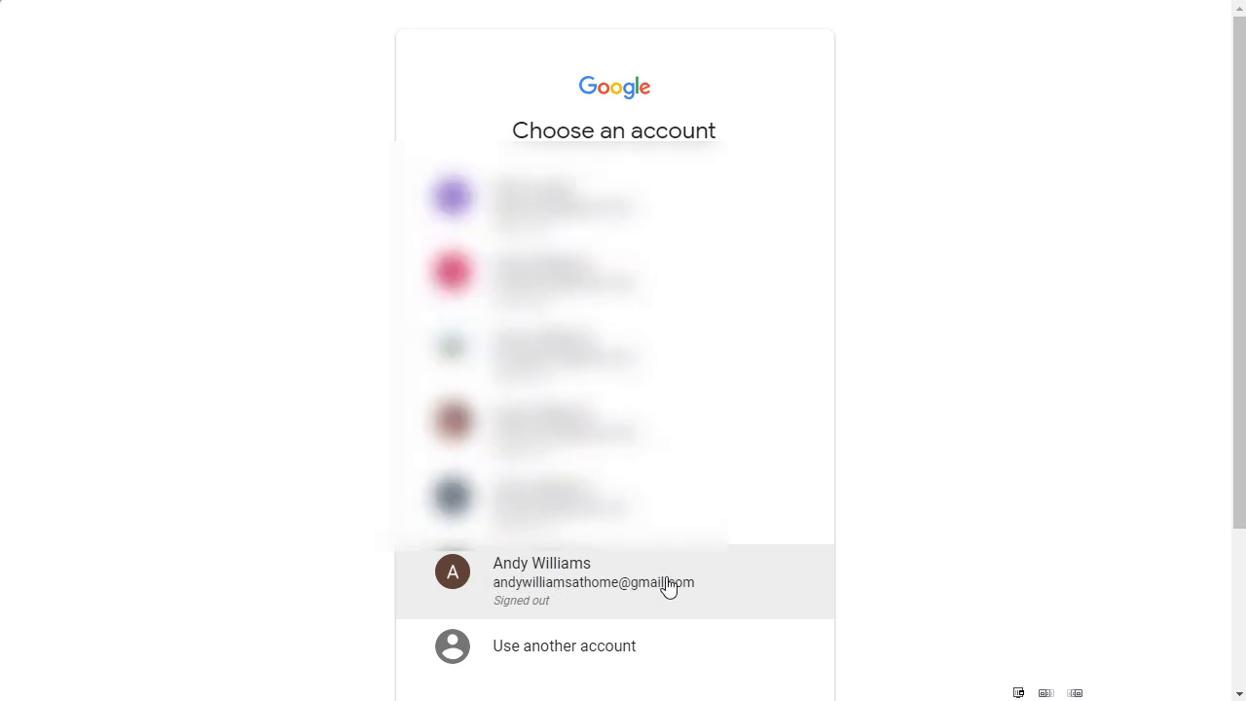
# Sign in with the chosen Google account and its password to continue to Google Ads.
pyautogui.click(594, 582)
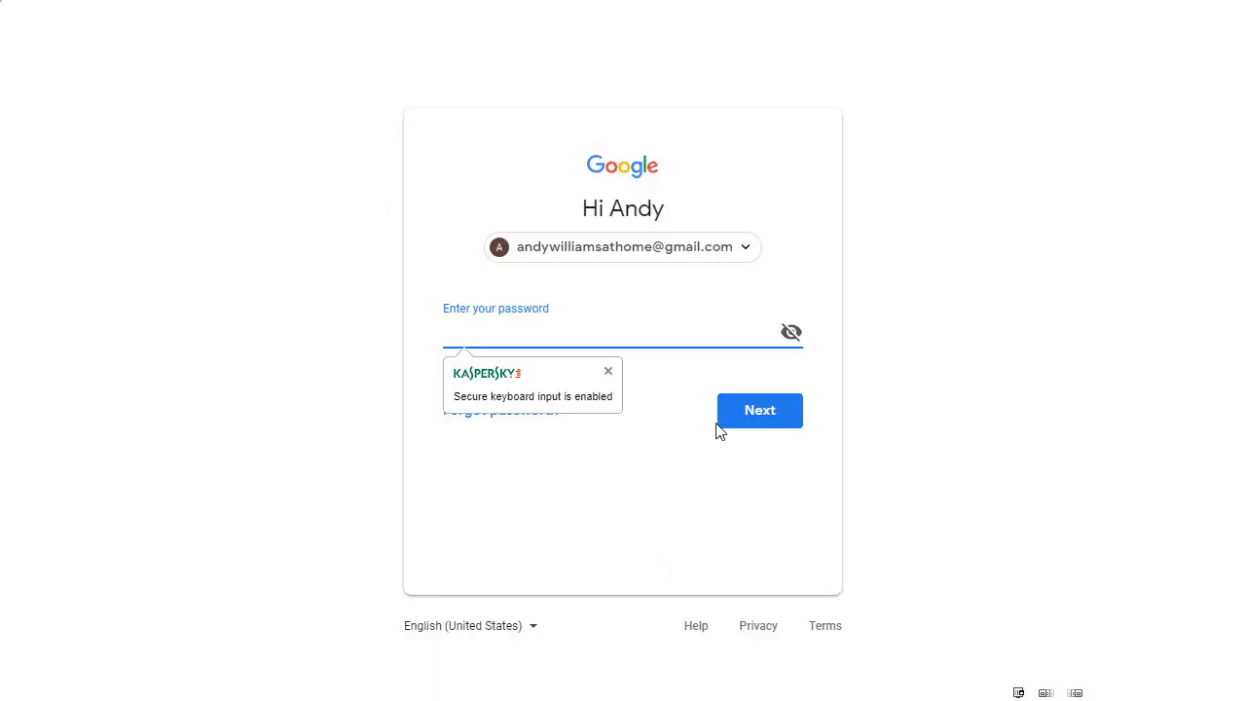
pyautogui.click(760, 408)
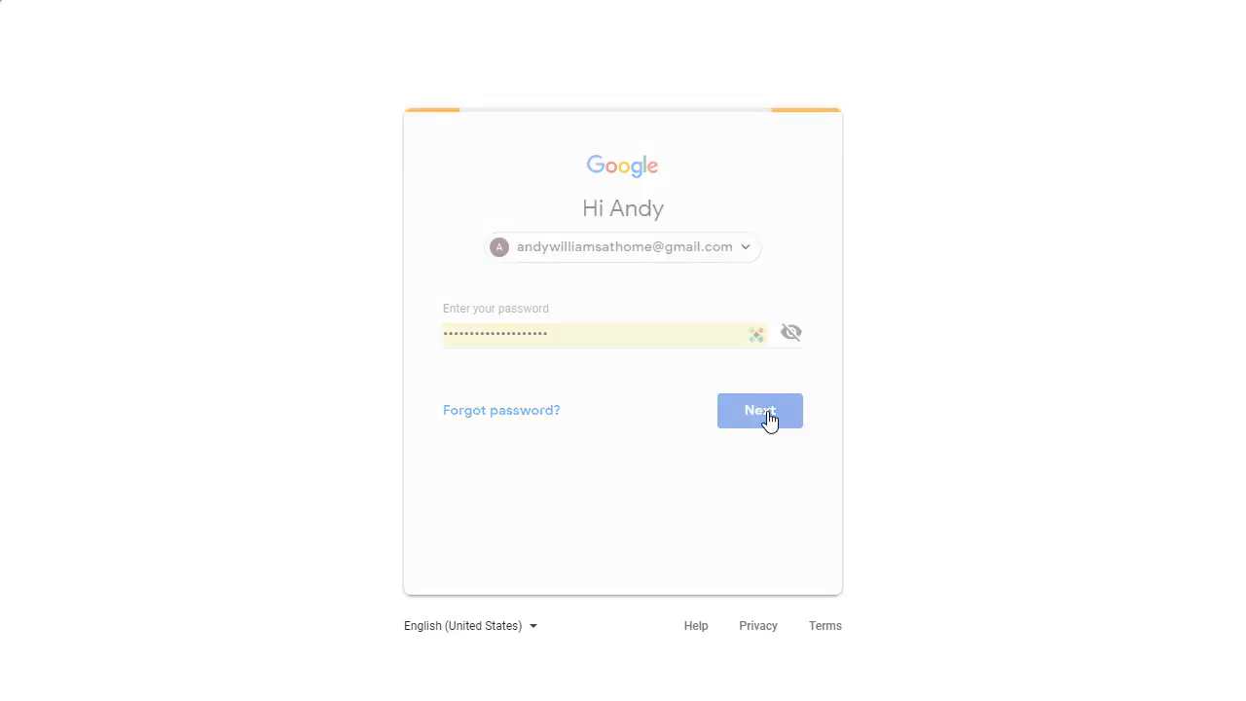
pyautogui.click(759, 409)
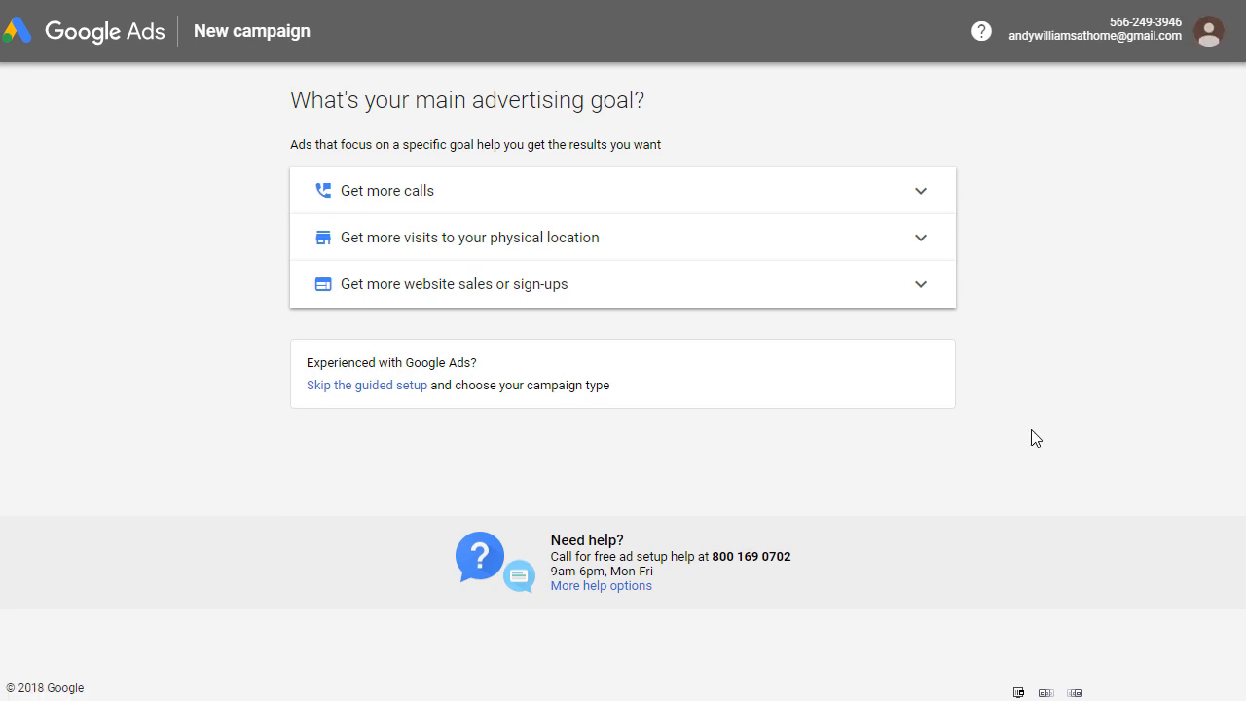
pyautogui.moveTo(738, 148)
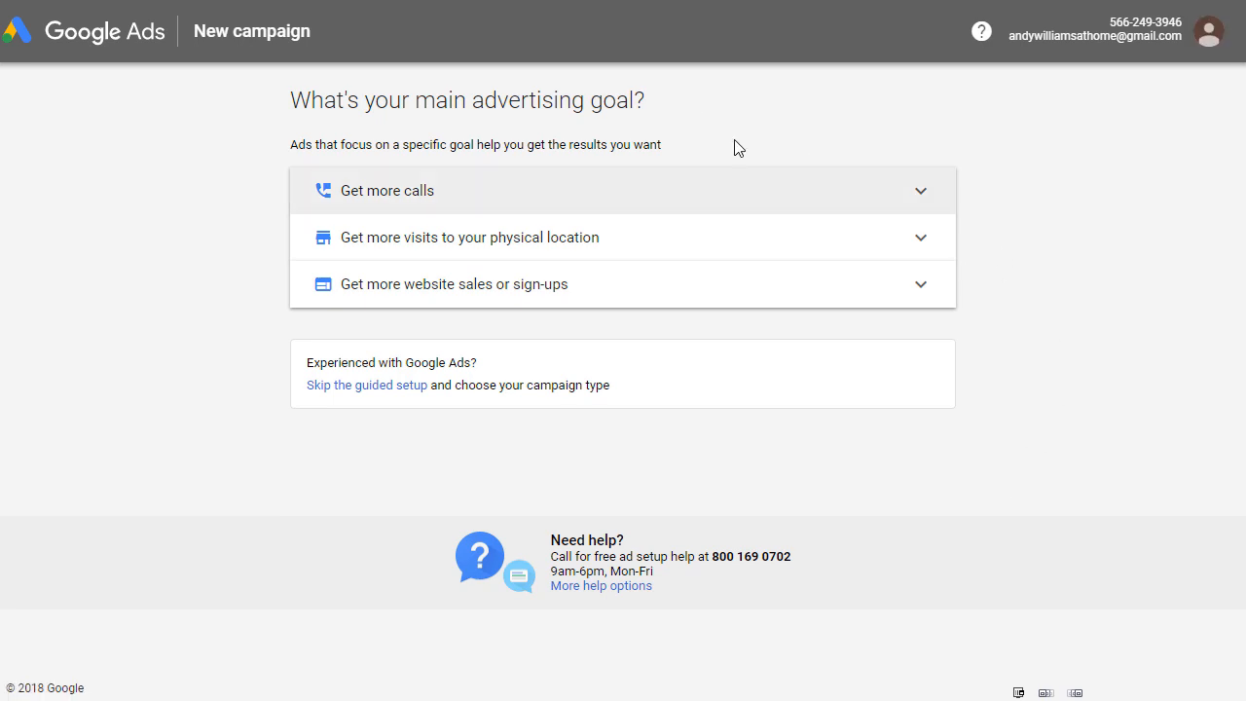
pyautogui.moveTo(919, 206)
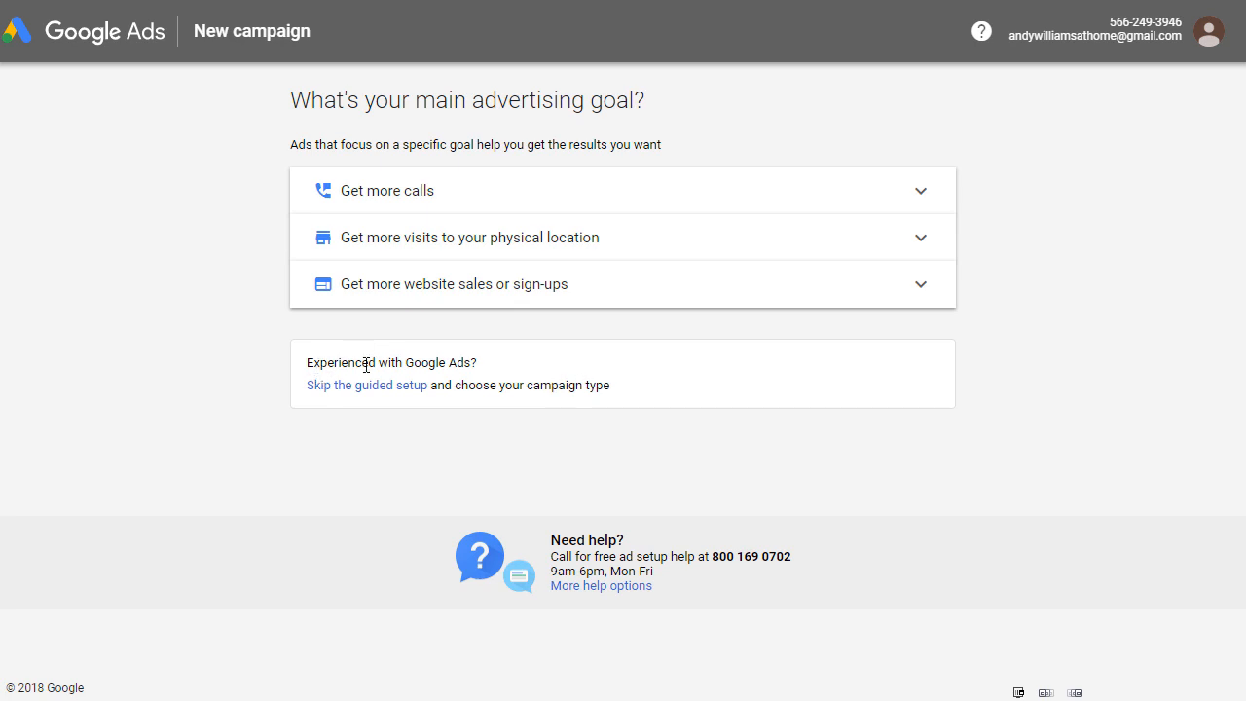
pyautogui.moveTo(403, 393)
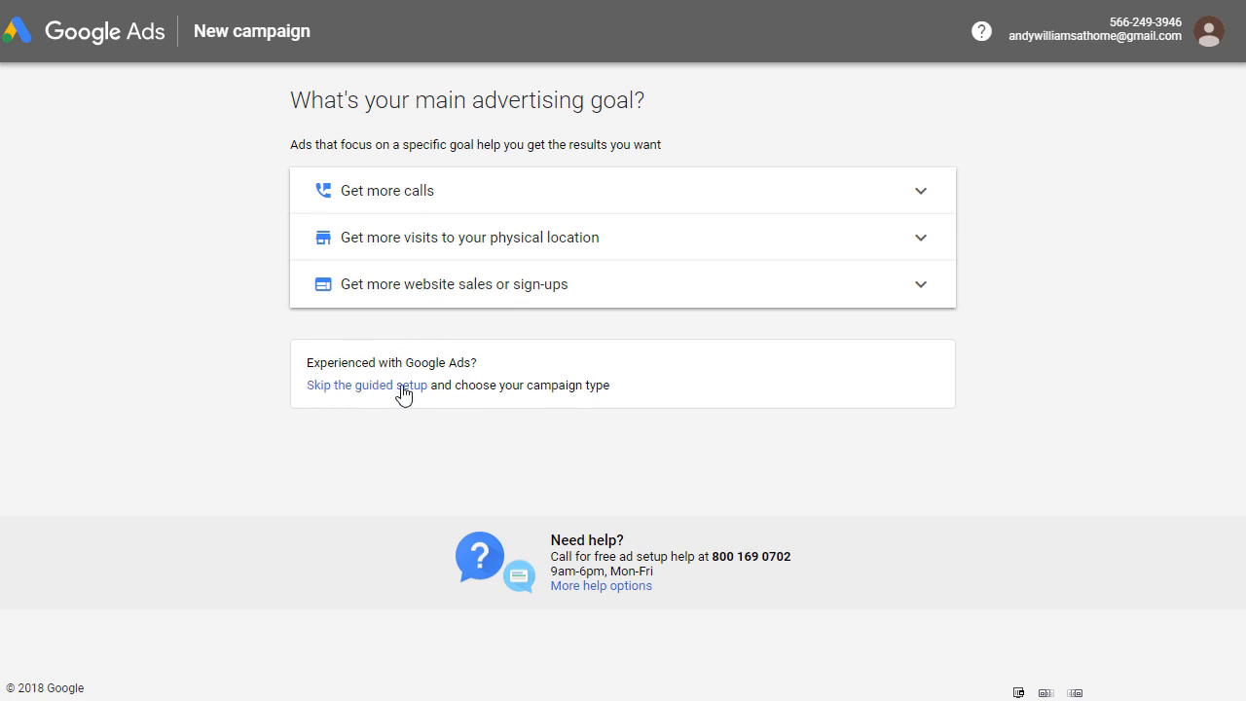
pyautogui.moveTo(374, 391)
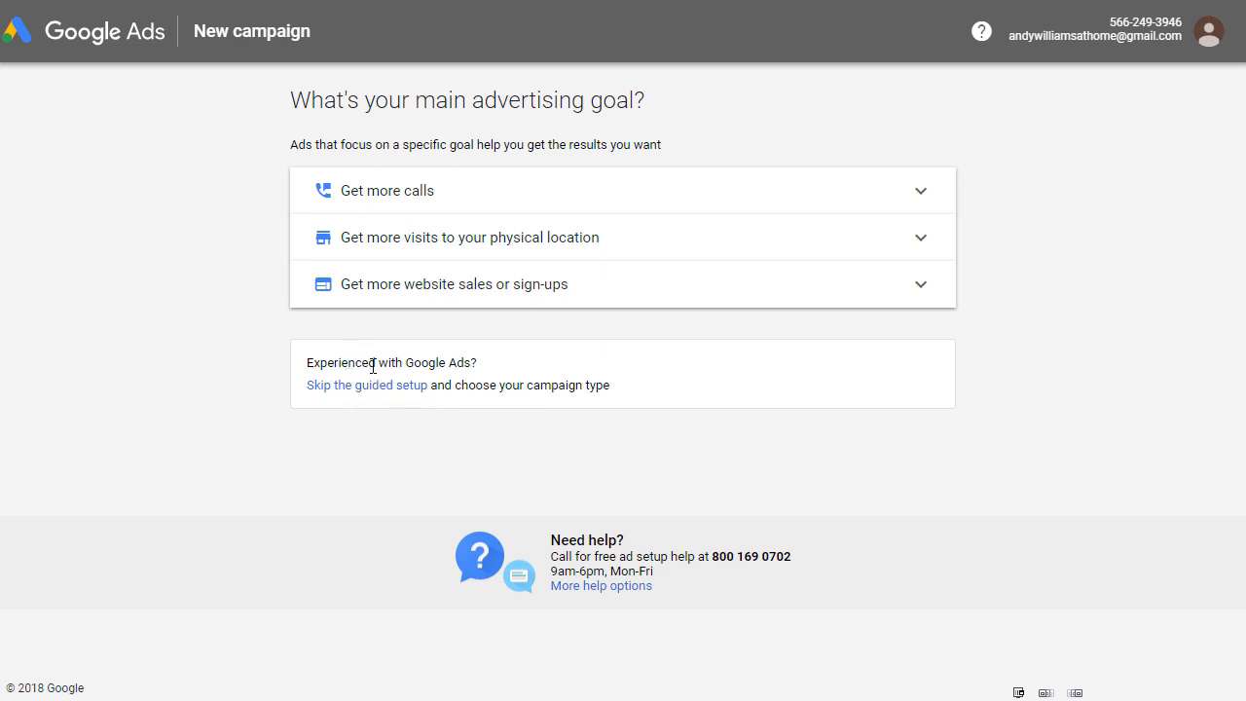
pyautogui.moveTo(377, 393)
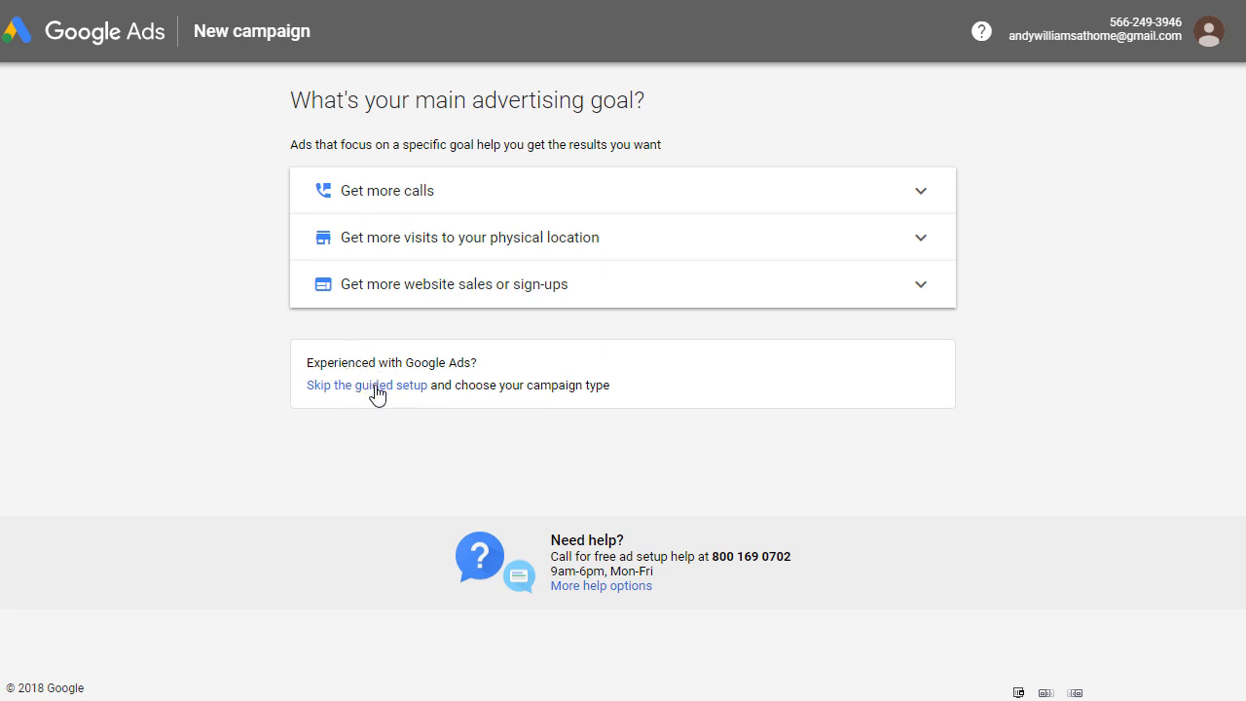
# Skip the guided setup on the advertising goal page.
pyautogui.click(366, 385)
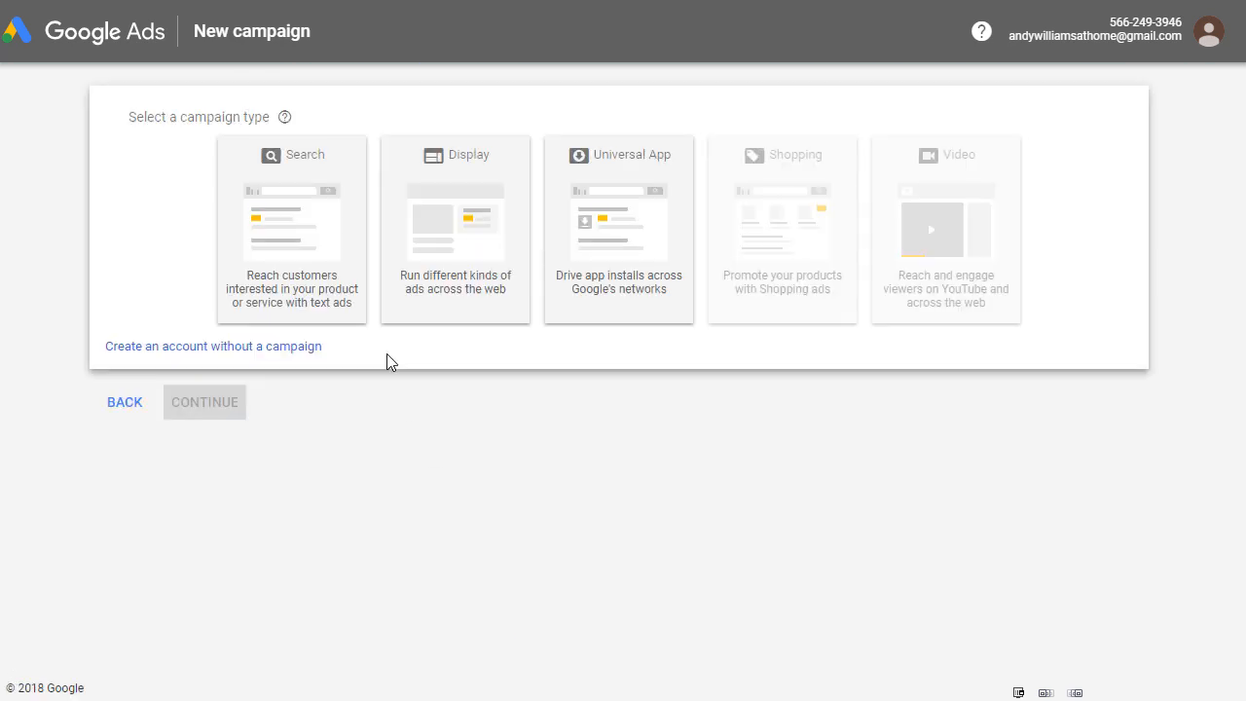
pyautogui.moveTo(378, 487)
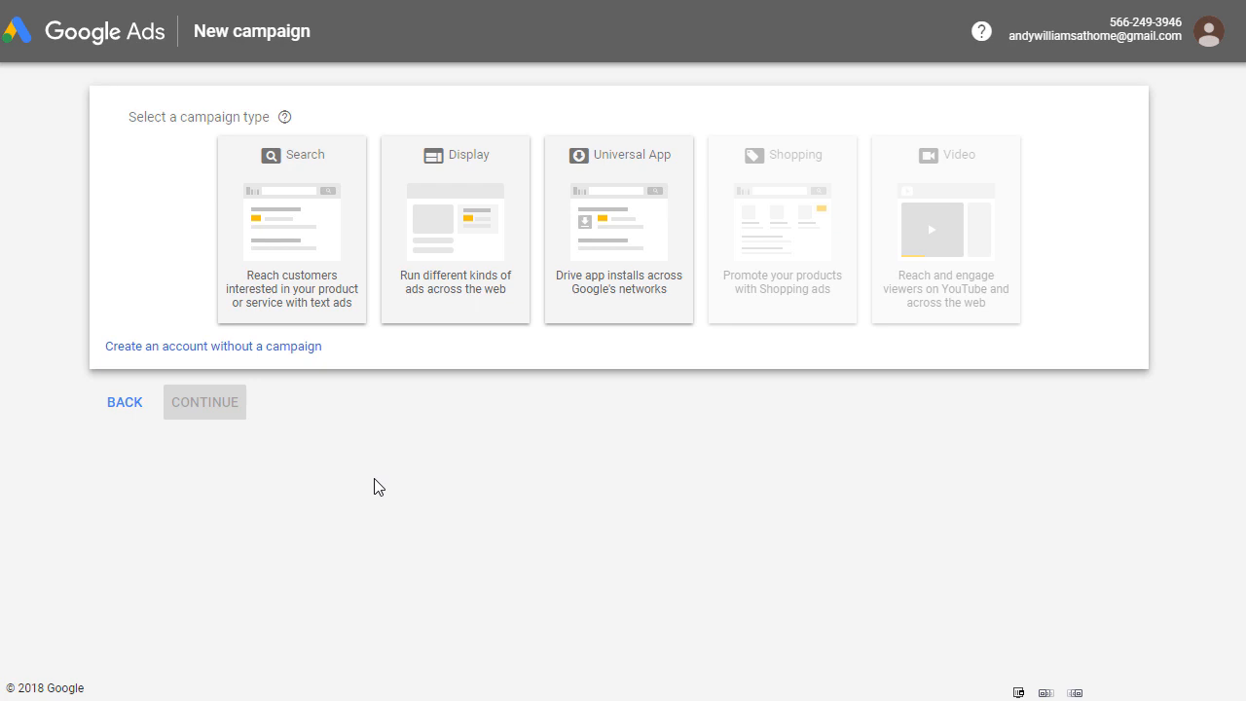
pyautogui.moveTo(710, 216)
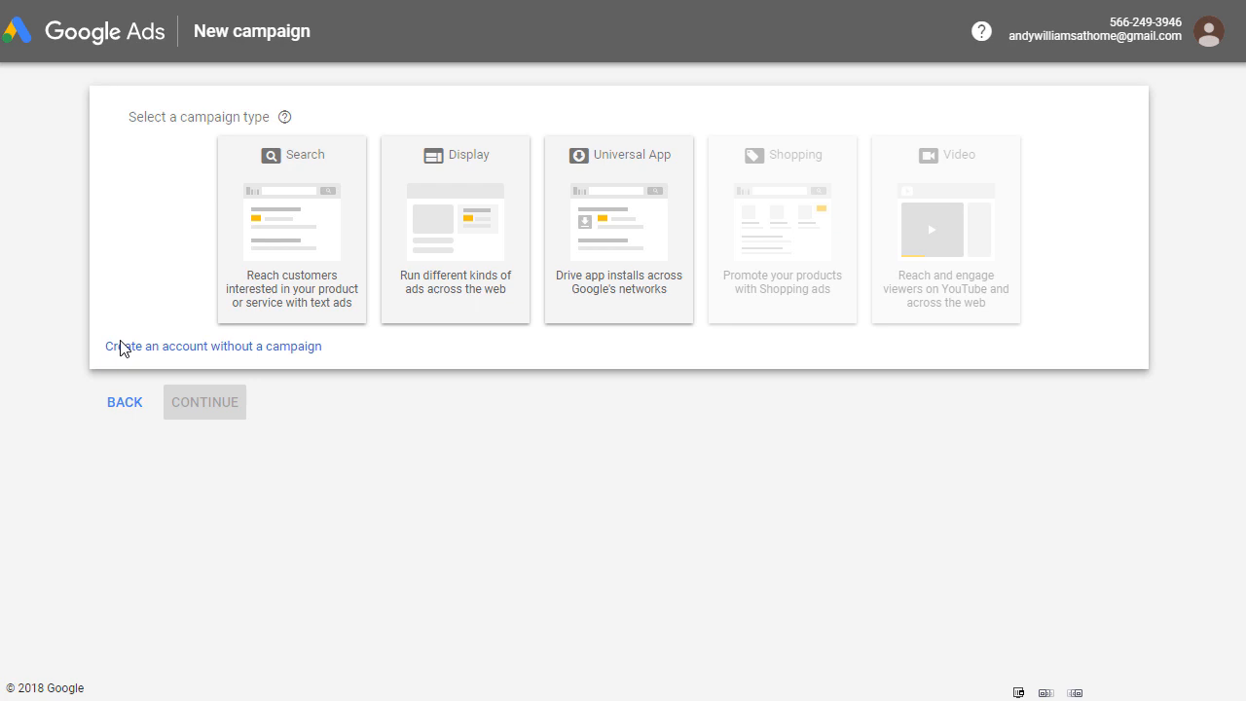
pyautogui.moveTo(257, 353)
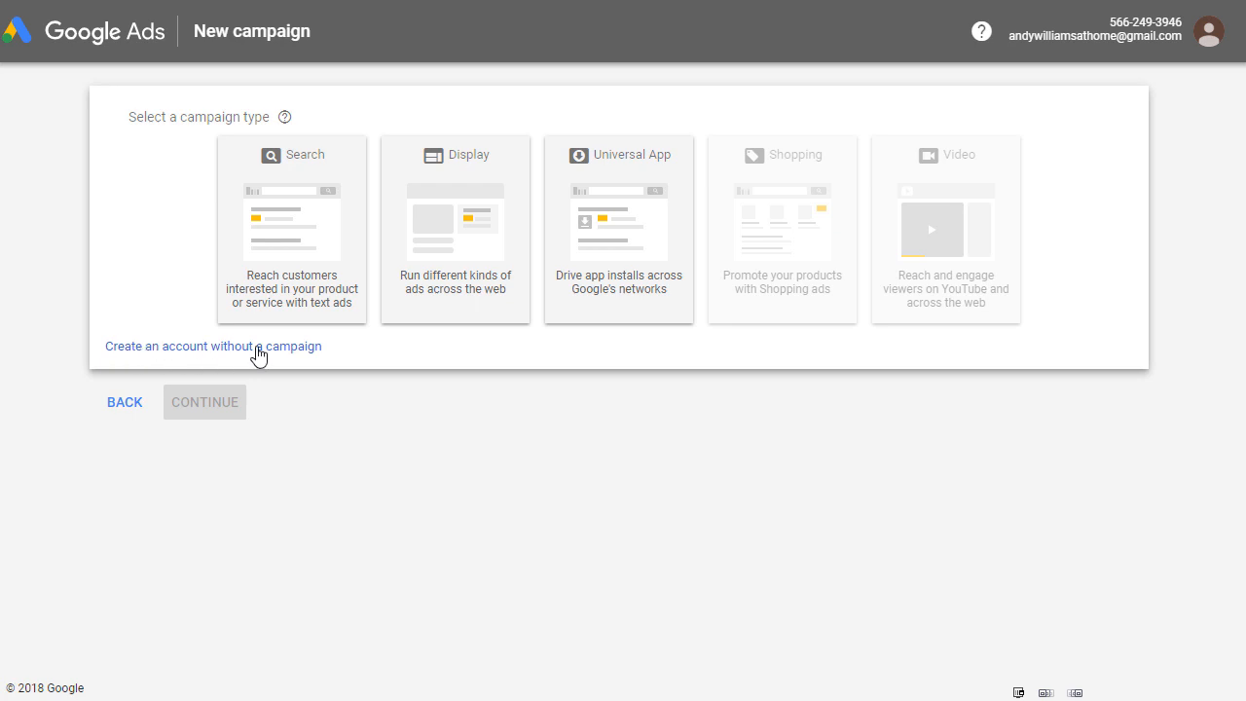
# Choose to create the account without a campaign.
pyautogui.click(212, 346)
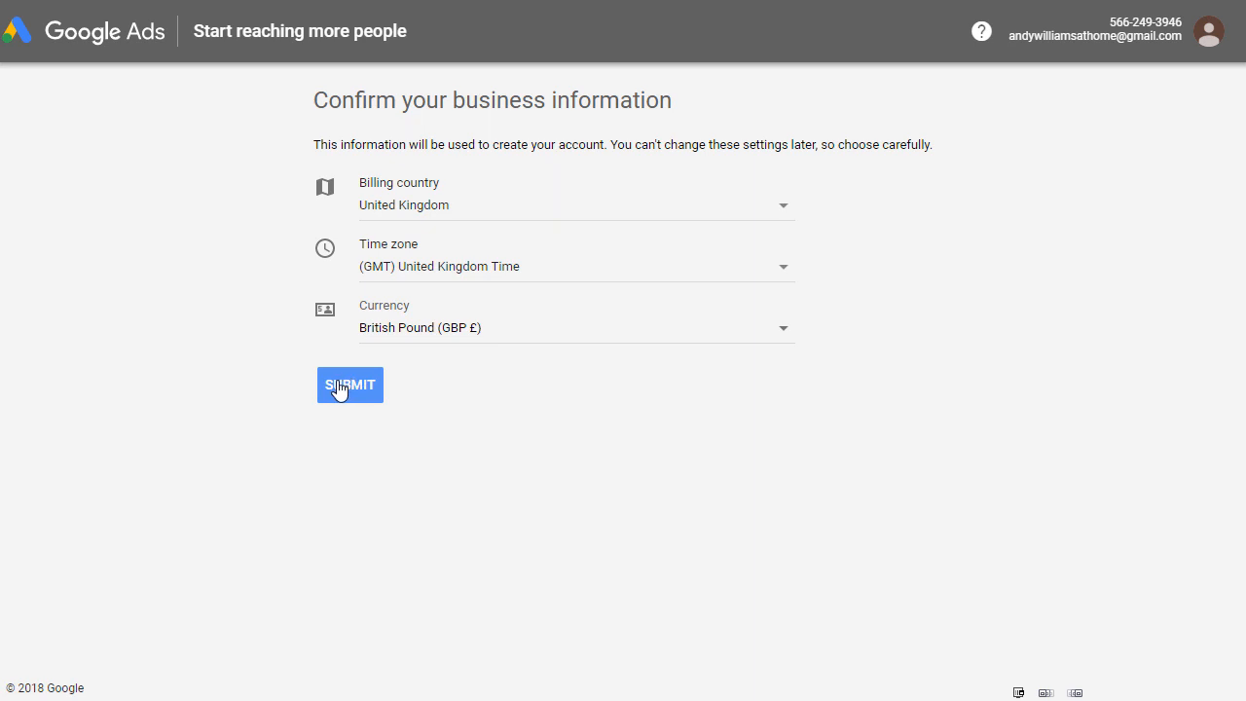
# Submit the United Kingdom / British Pound business details and explore the new account.
pyautogui.click(351, 386)
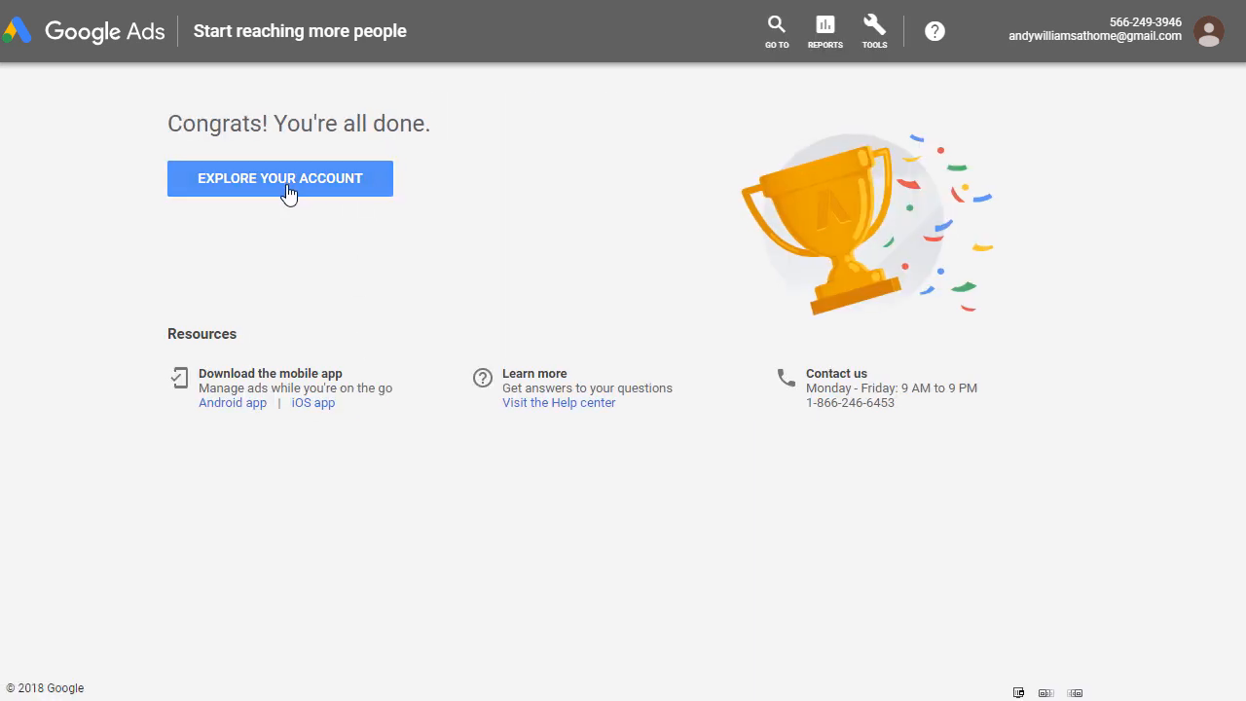
pyautogui.click(280, 180)
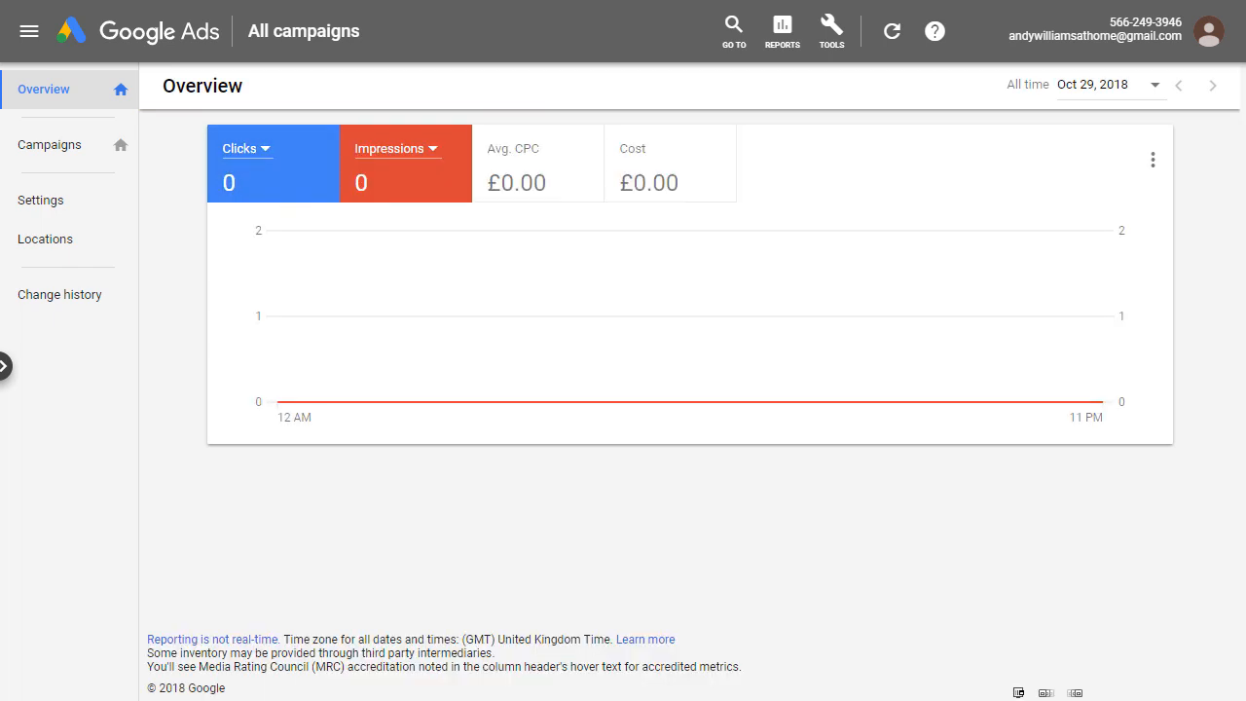
pyautogui.moveTo(644, 255)
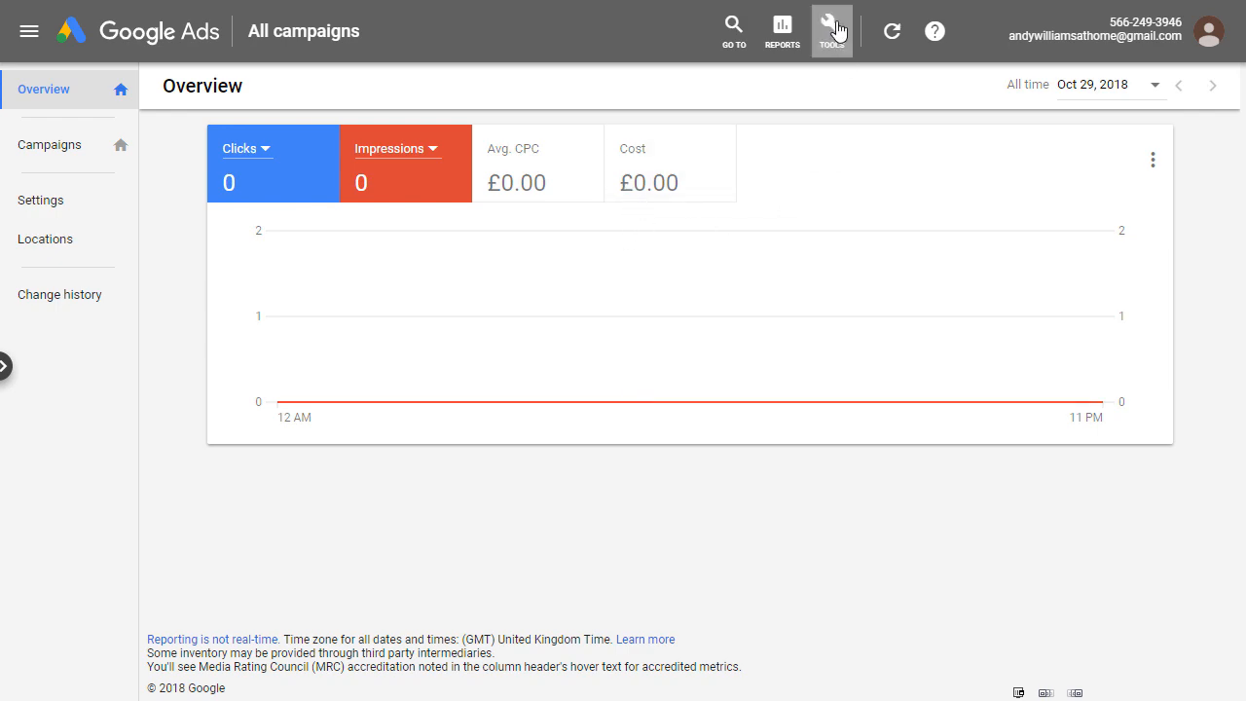
# Reach Keyword Planner from the Tools menu under Planning.
pyautogui.click(829, 31)
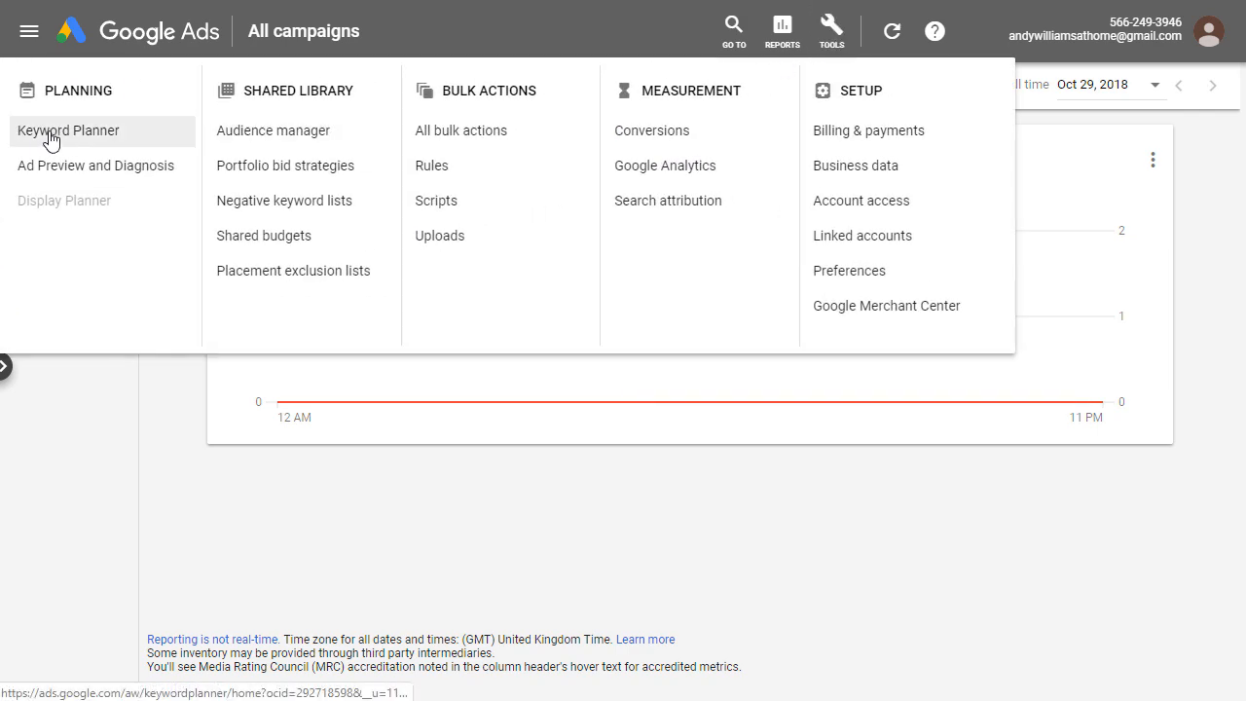
pyautogui.click(68, 131)
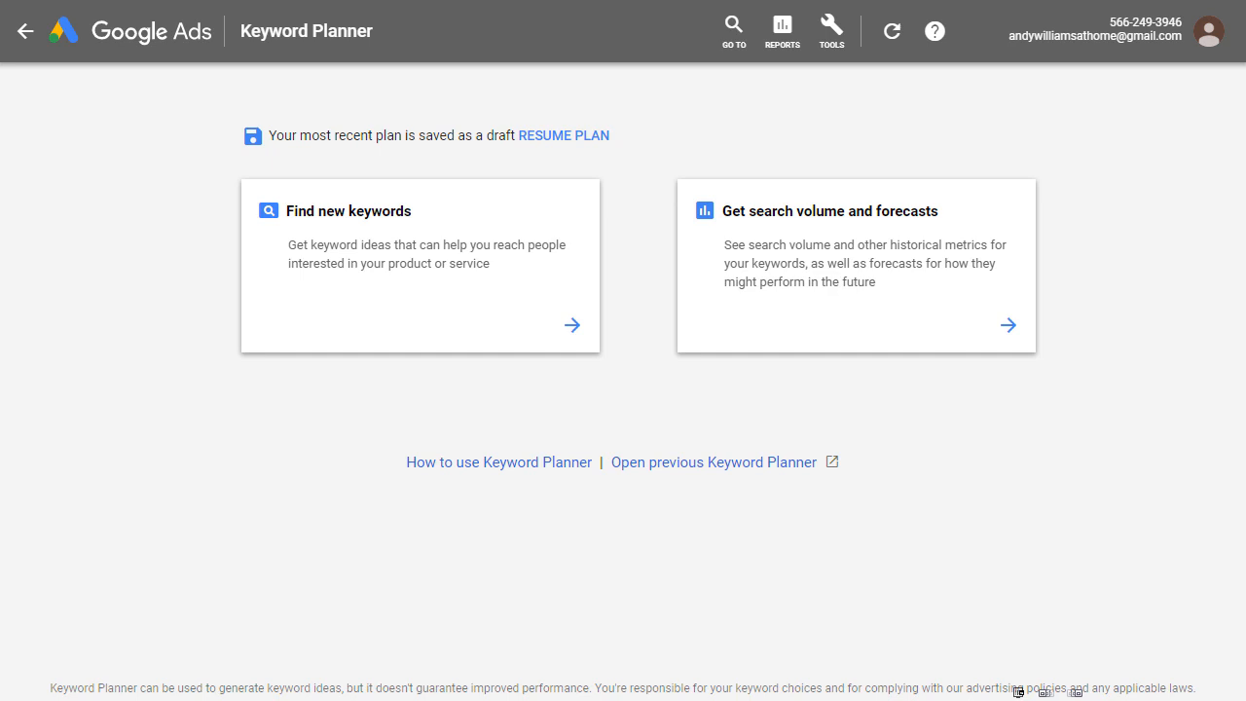
pyautogui.moveTo(336, 240)
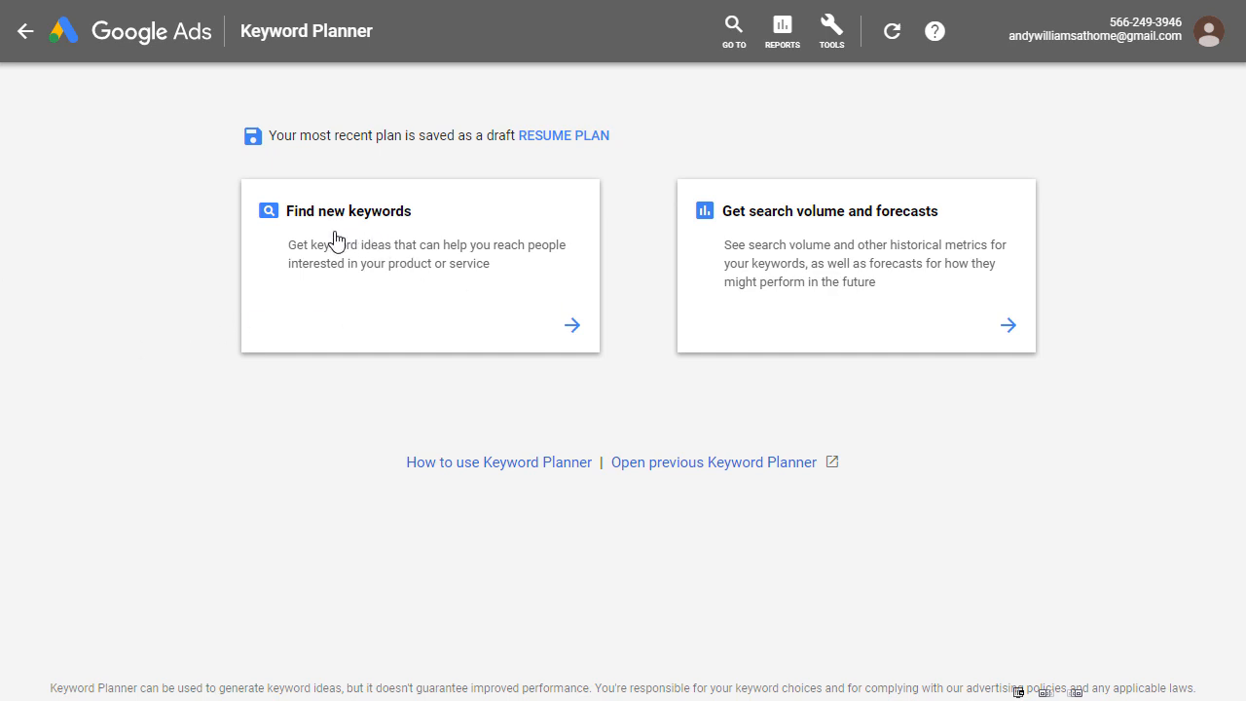
pyautogui.moveTo(340, 245)
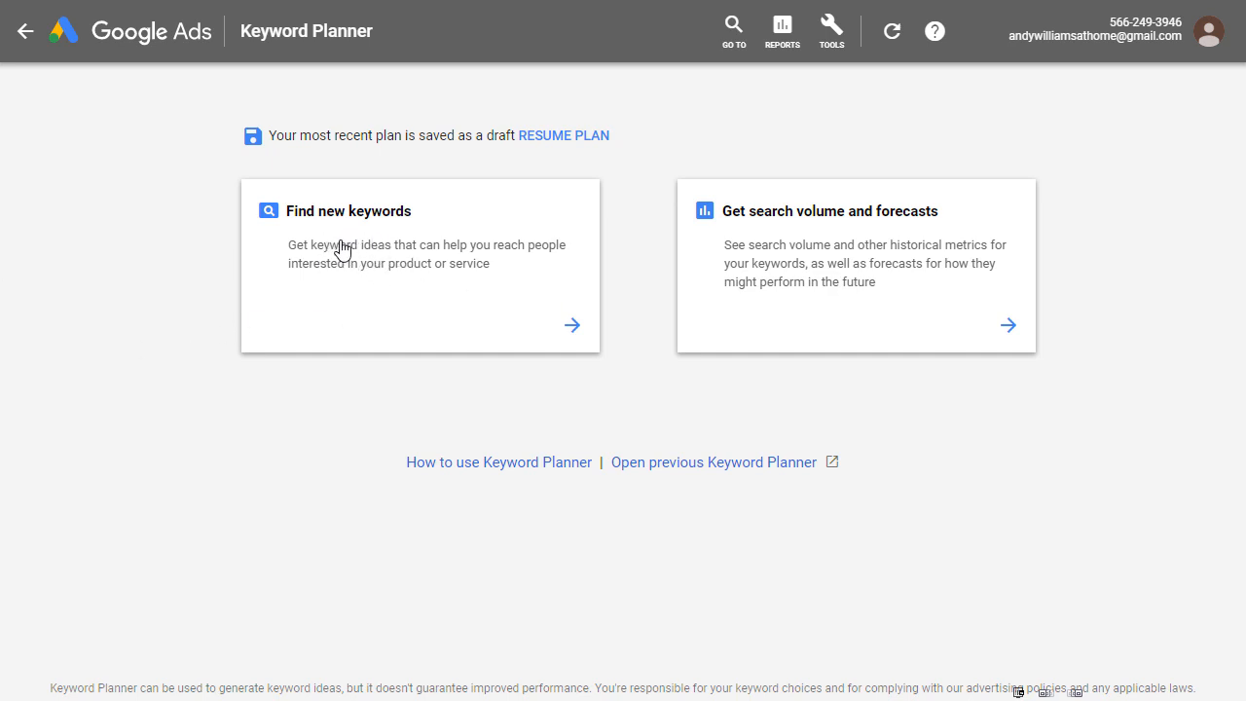
# Find new keyword ideas with 'christmas' as the seed keyword.
pyautogui.click(346, 210)
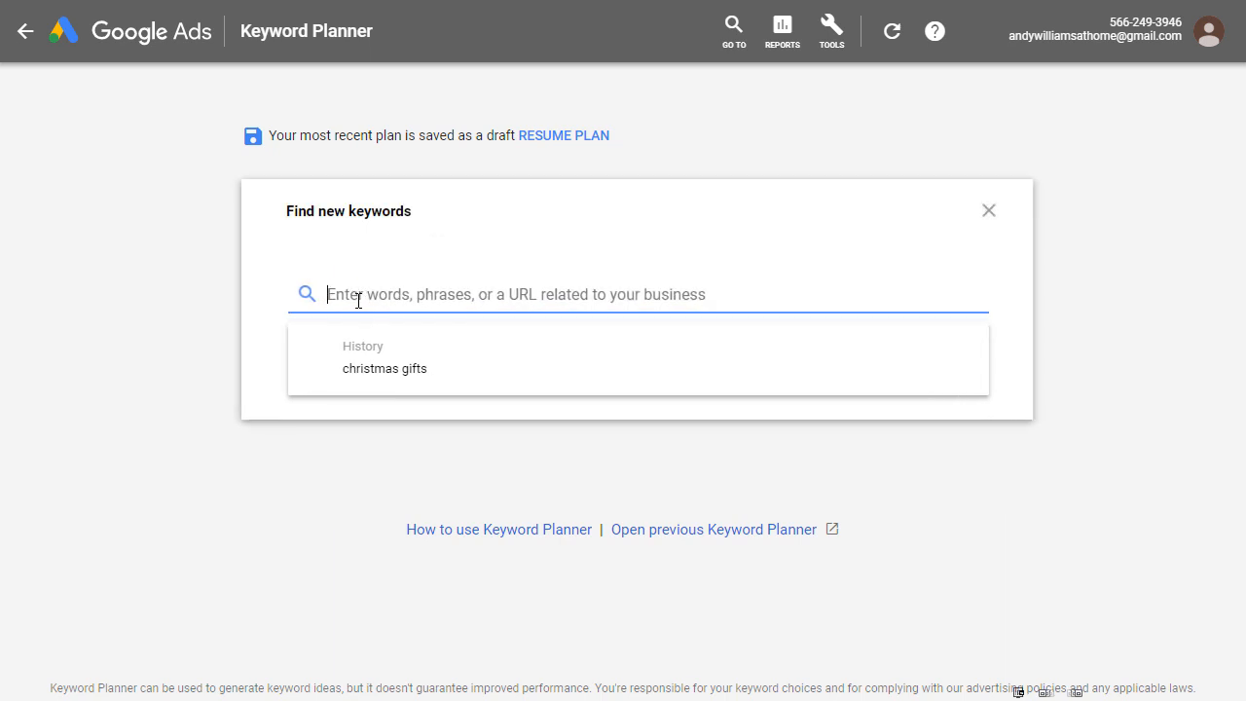
pyautogui.write('christmas')
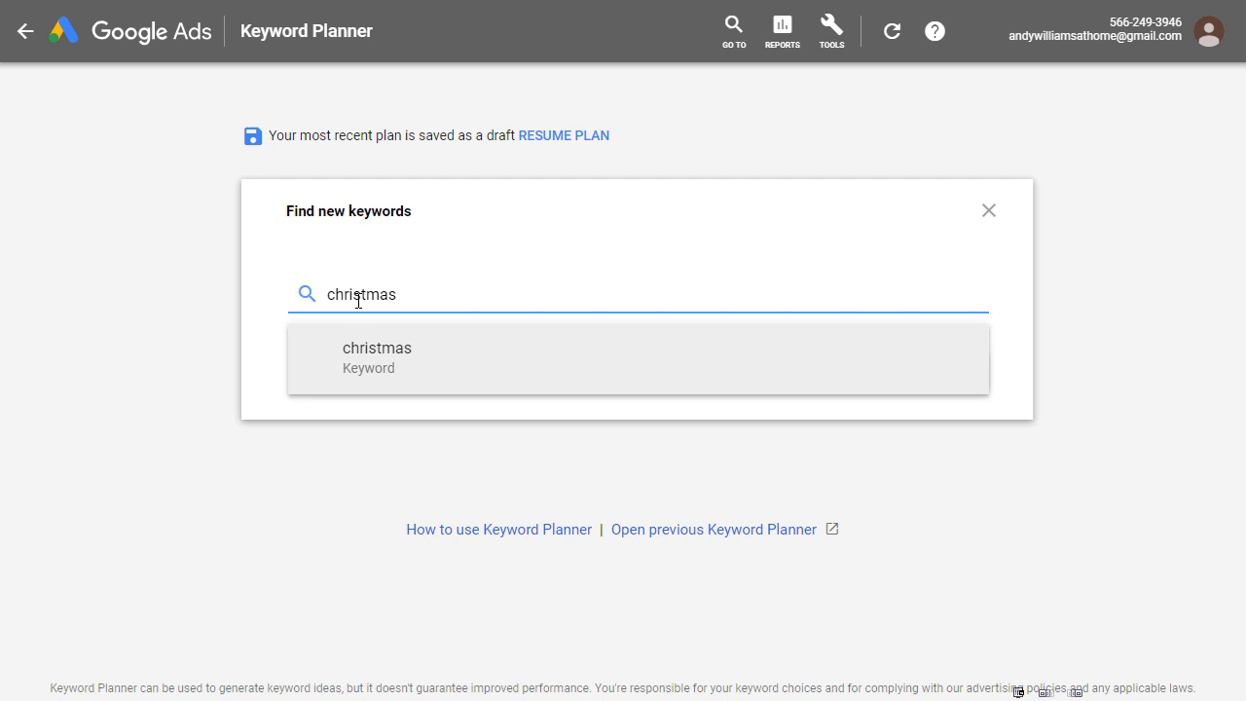
pyautogui.click(378, 358)
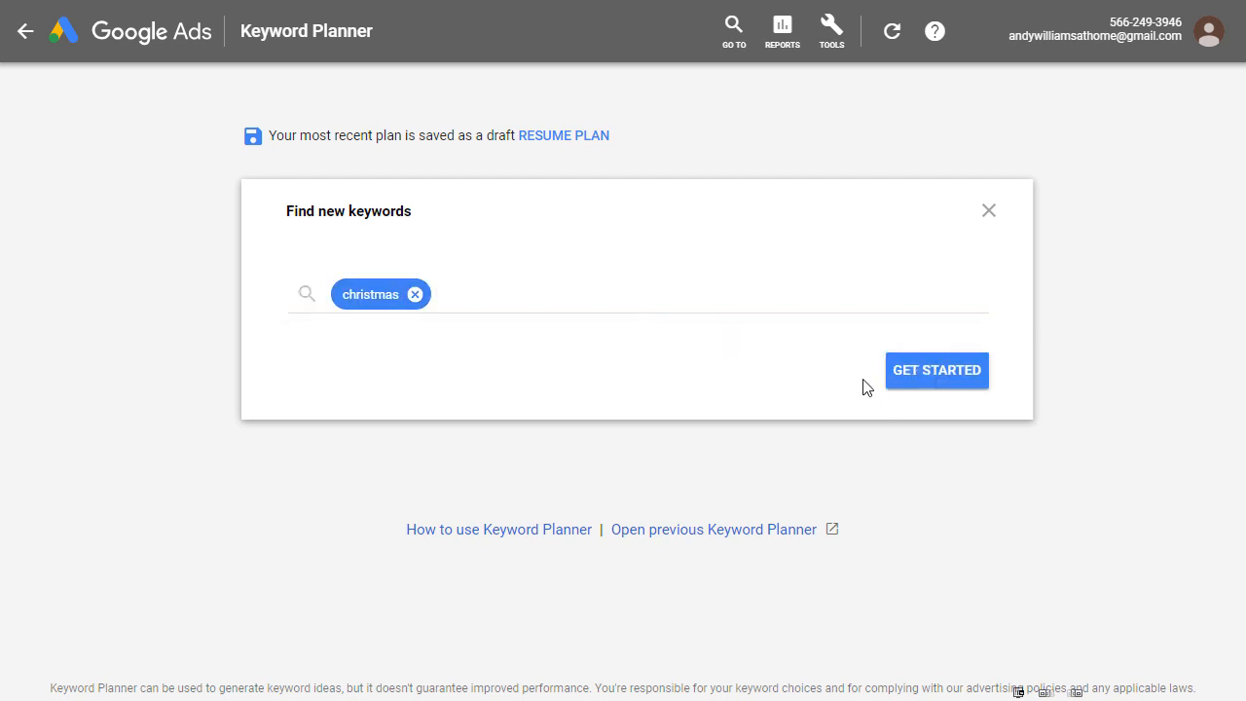
pyautogui.click(934, 370)
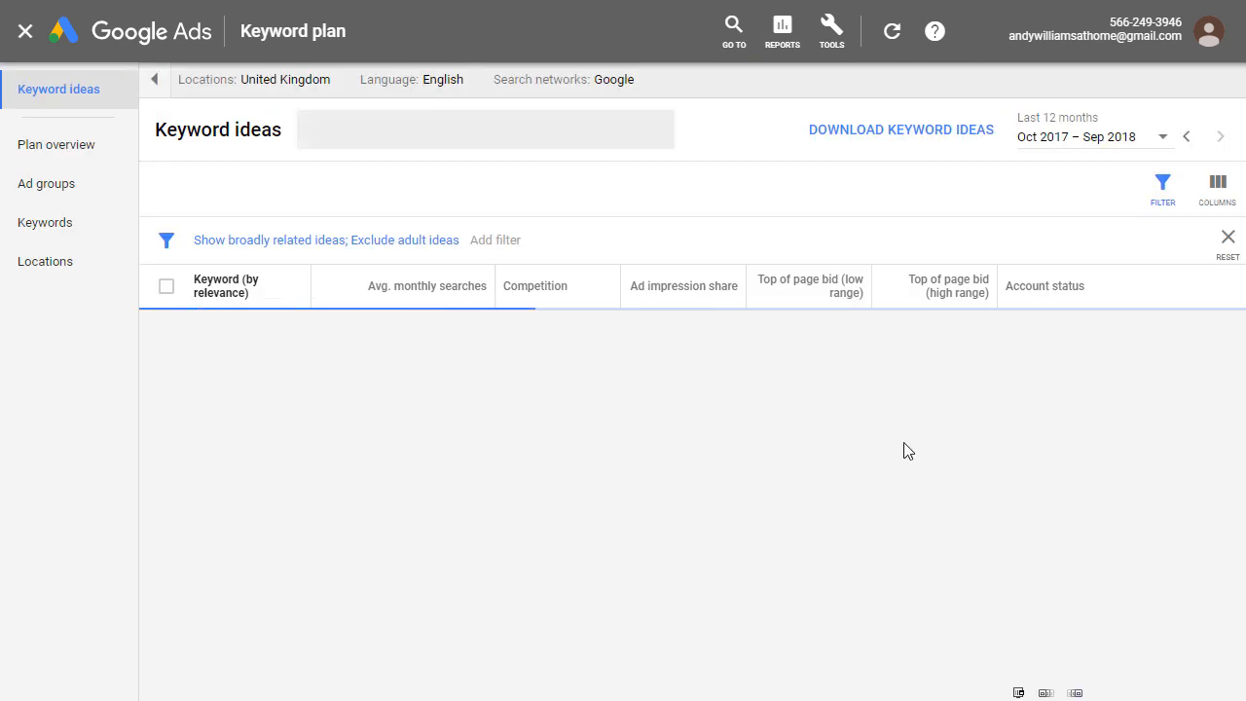